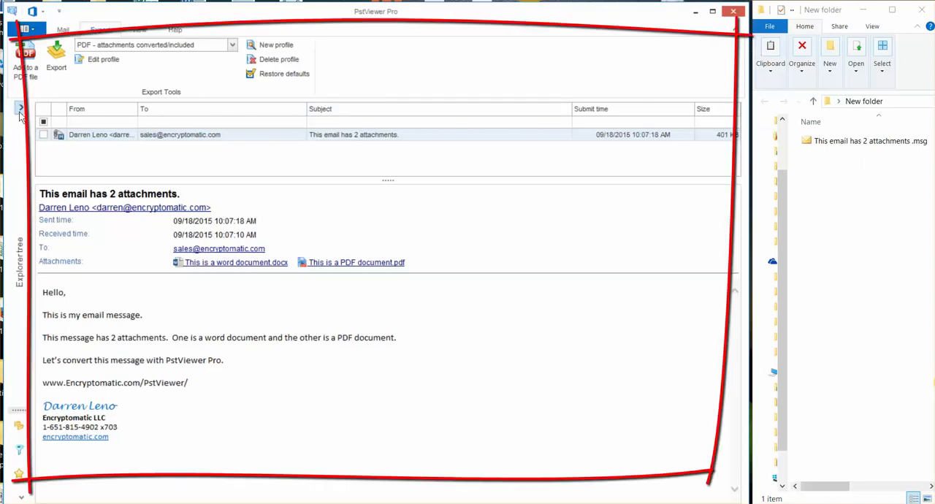
Step: Select the email message from the folder tree and view it in PstViewer Pro
{"action": "left_click", "coordinate": [21, 108]}
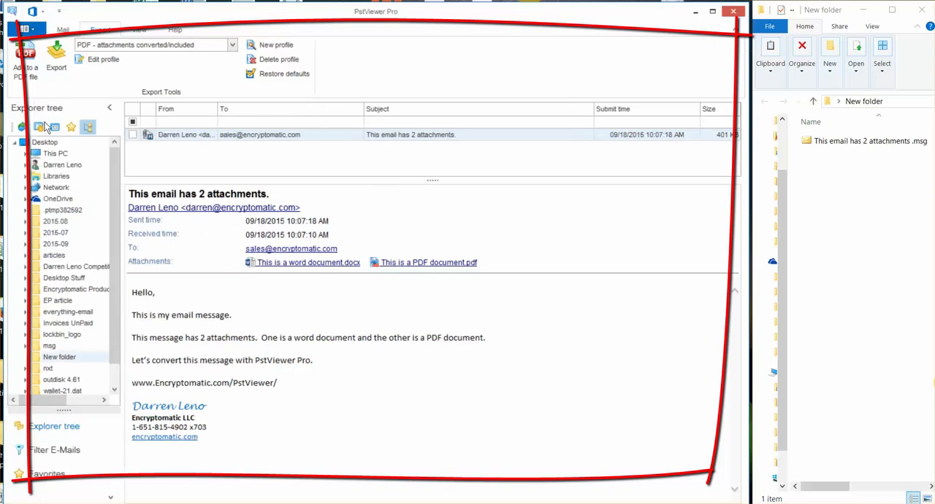
{"action": "left_click", "coordinate": [59, 357]}
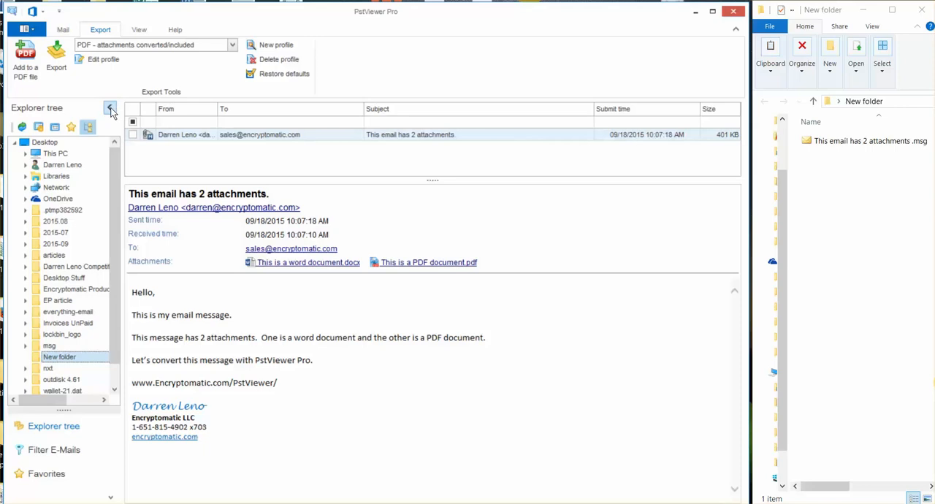
{"action": "left_click", "coordinate": [110, 108]}
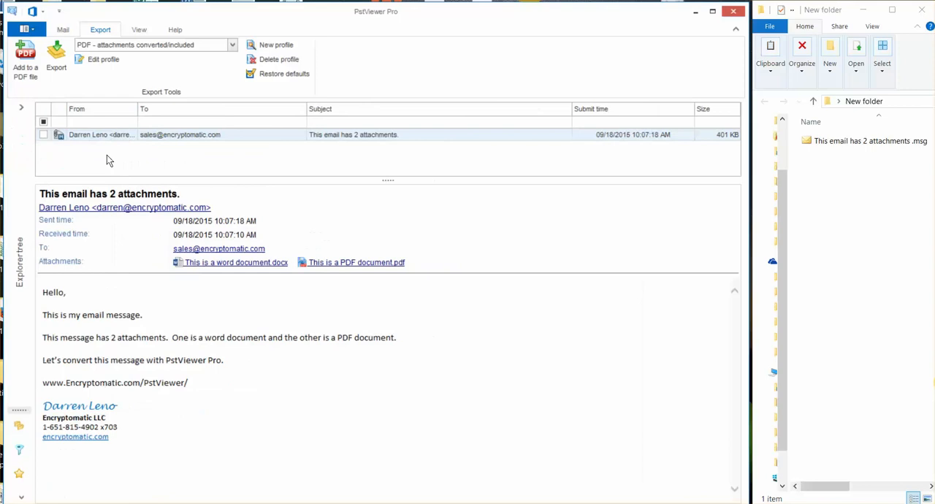
{"action": "mouse_move", "coordinate": [102, 164]}
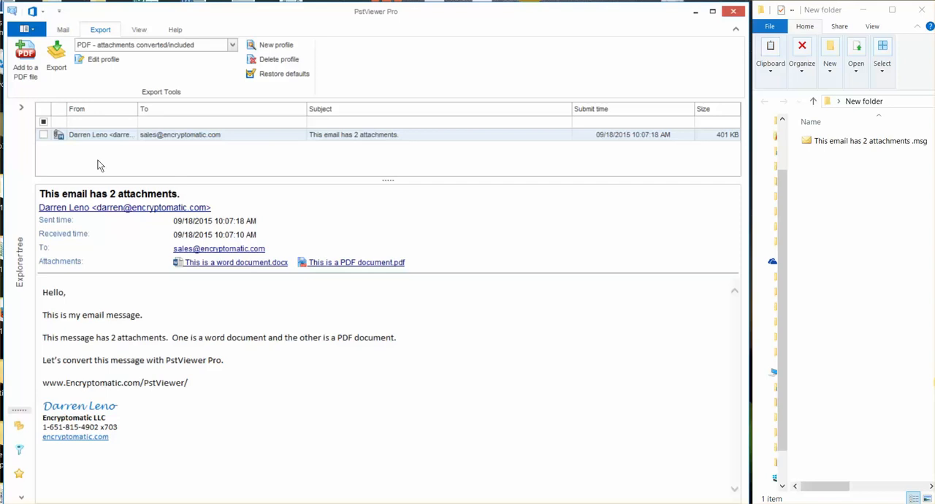
{"action": "mouse_move", "coordinate": [105, 163]}
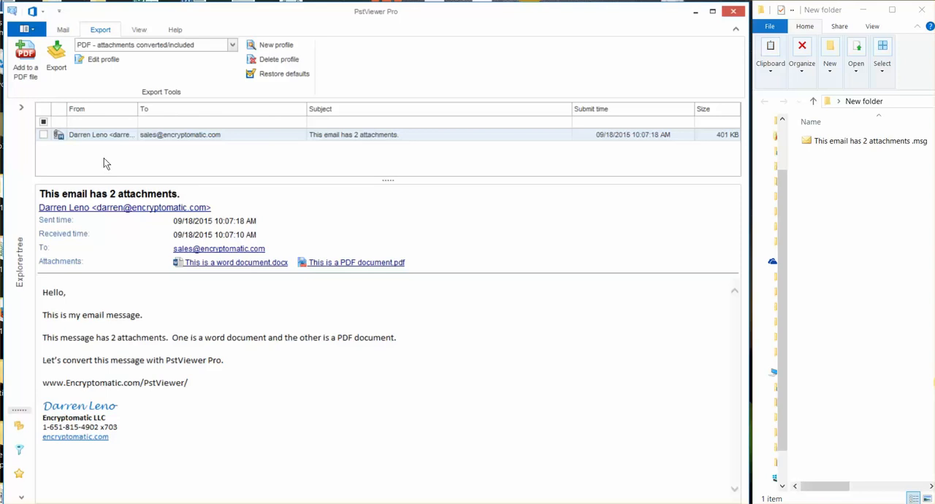
{"action": "mouse_move", "coordinate": [107, 149]}
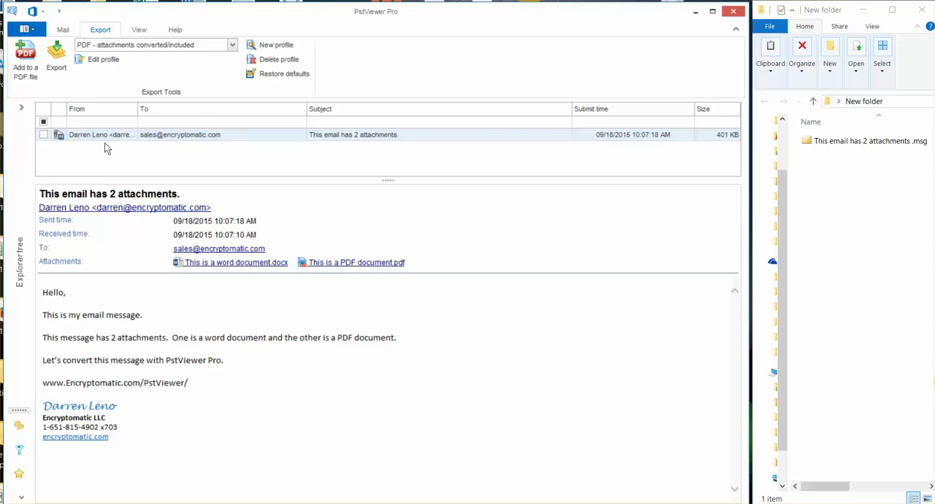
{"action": "mouse_move", "coordinate": [114, 134]}
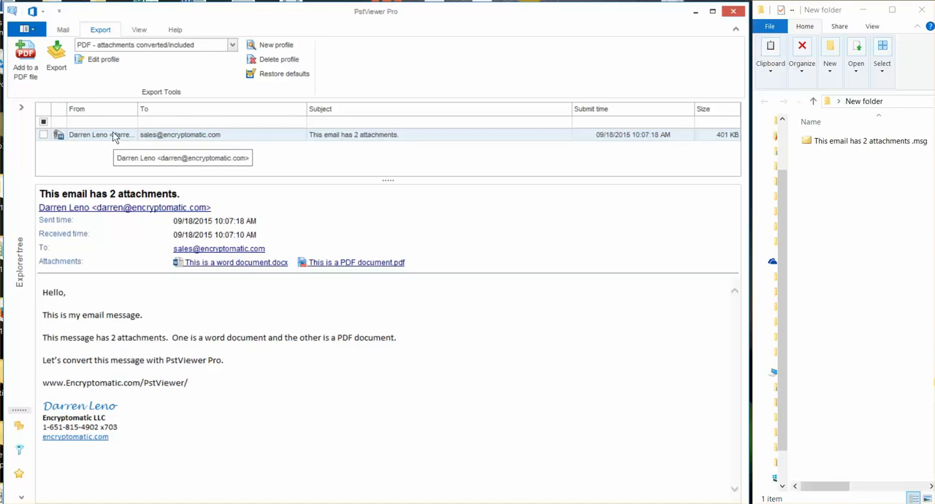
{"action": "mouse_move", "coordinate": [93, 175]}
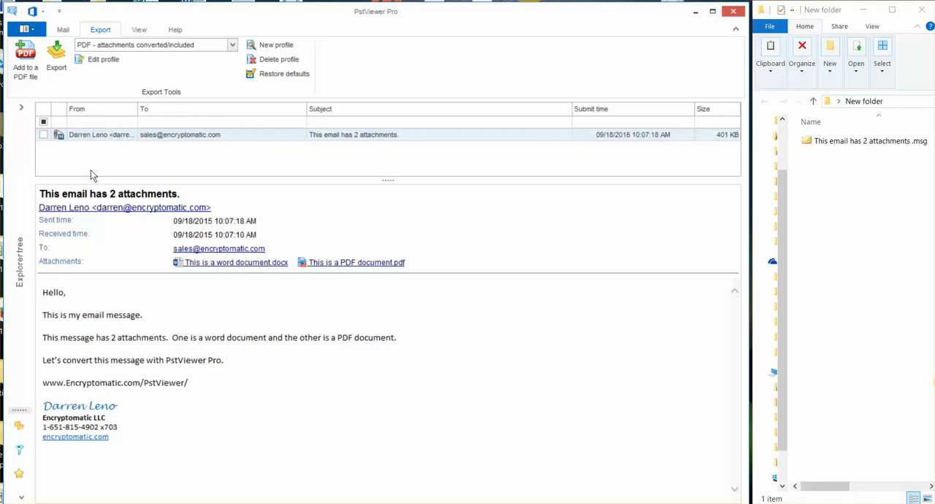
{"action": "mouse_move", "coordinate": [281, 404]}
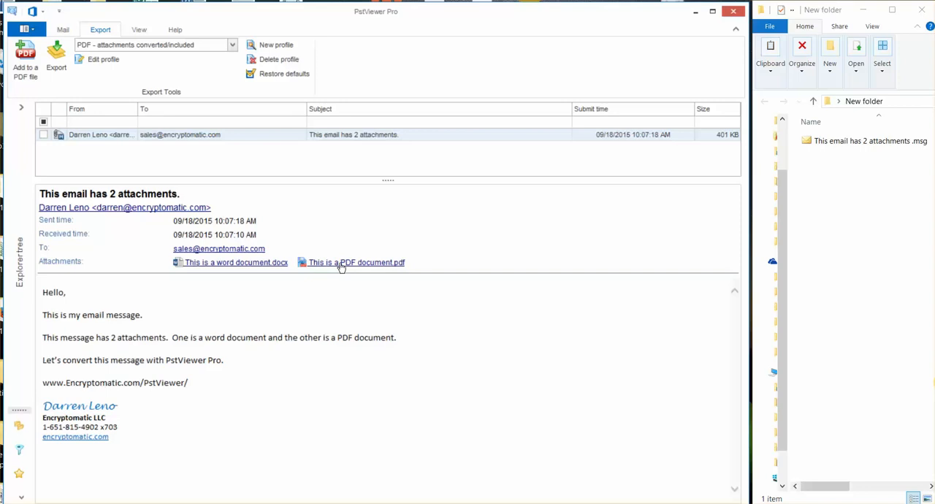
{"action": "mouse_move", "coordinate": [342, 266]}
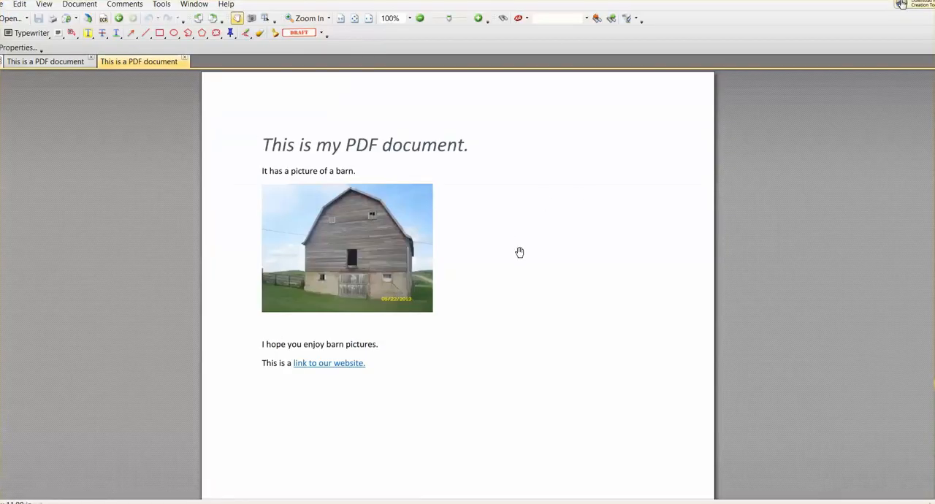
{"action": "scroll", "scroll_direction": "down", "scroll_amount": 3}
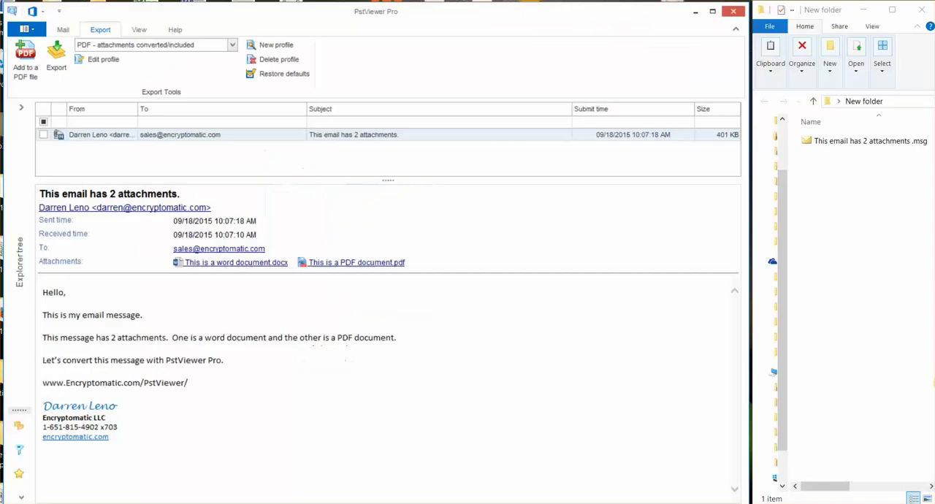
{"action": "mouse_move", "coordinate": [317, 225]}
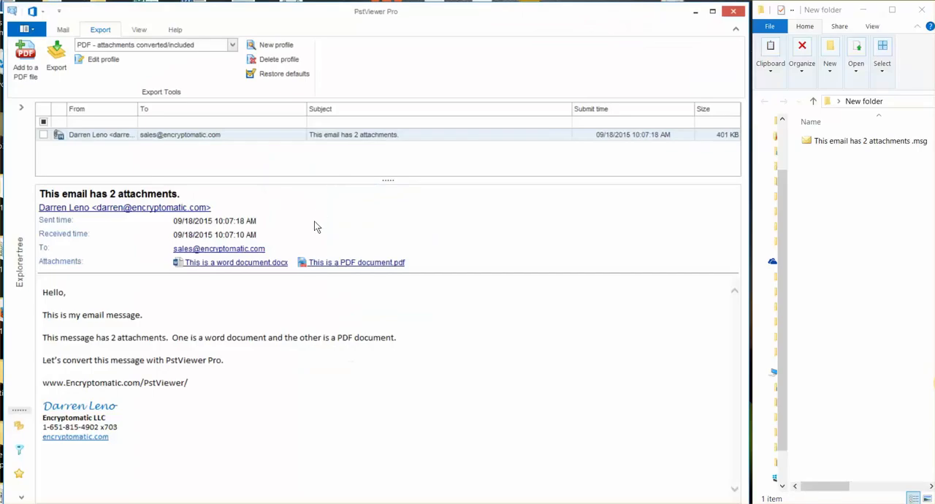
{"action": "mouse_move", "coordinate": [139, 232]}
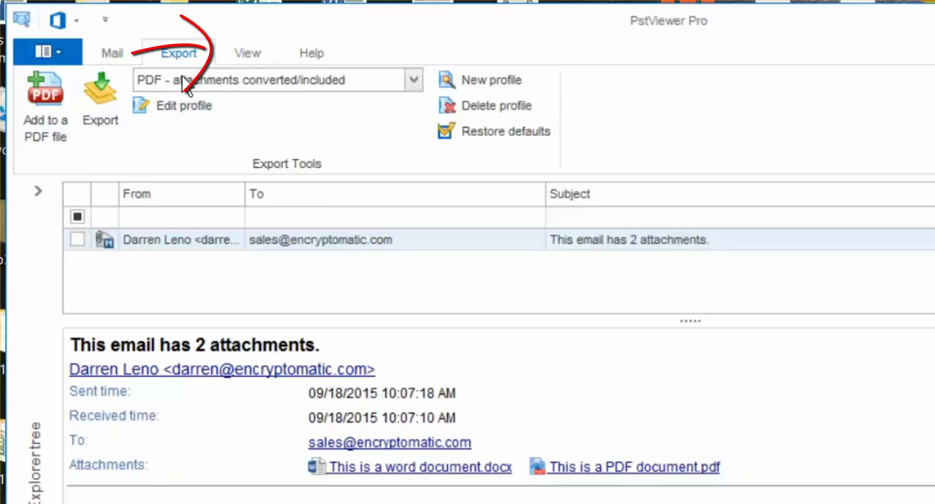
Step: Set the export profile to 'PDF - attachments converted/included'
{"action": "left_click", "coordinate": [412, 81]}
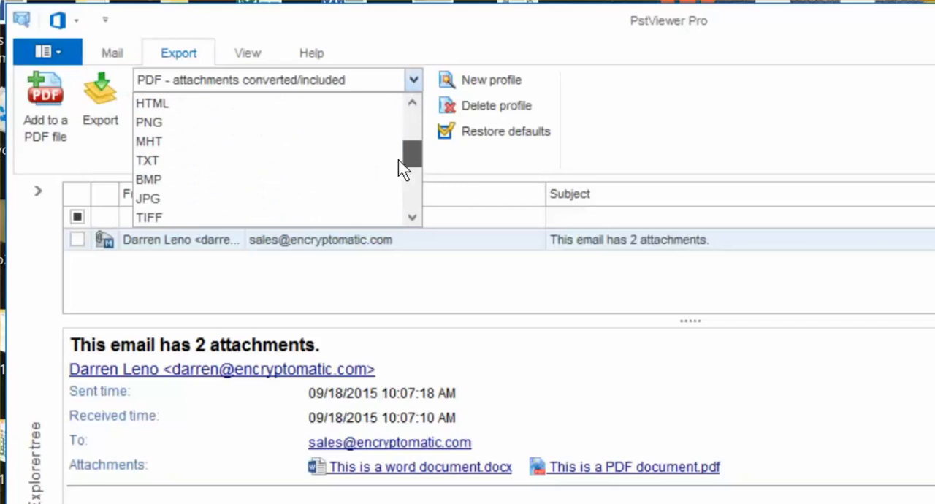
{"action": "scroll", "scroll_direction": "down", "scroll_amount": 3}
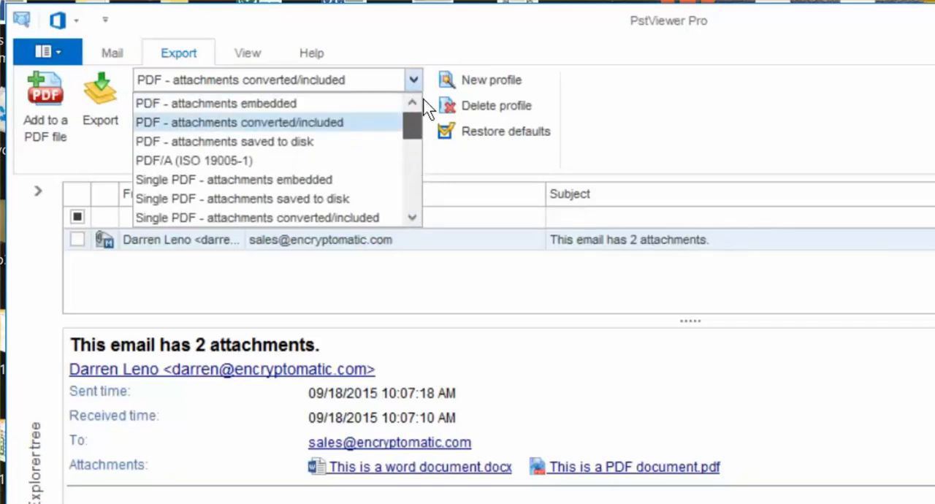
{"action": "mouse_move", "coordinate": [314, 102]}
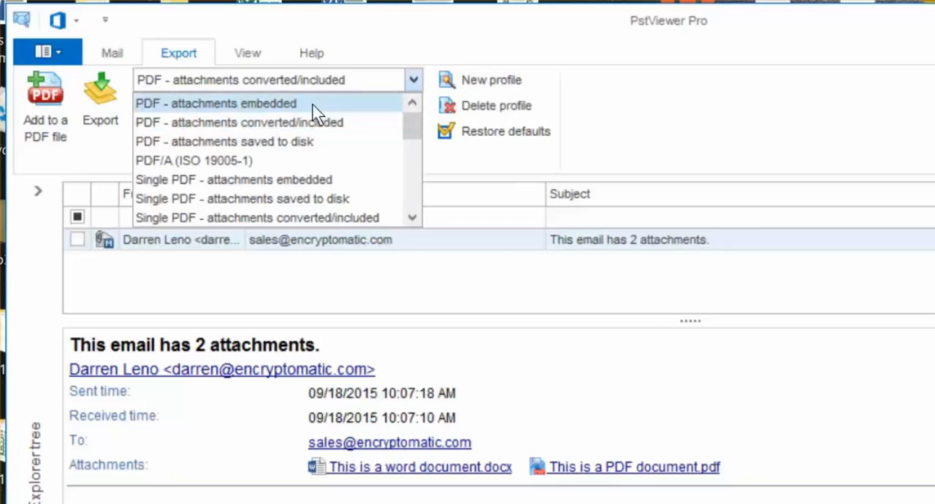
{"action": "left_click", "coordinate": [217, 102]}
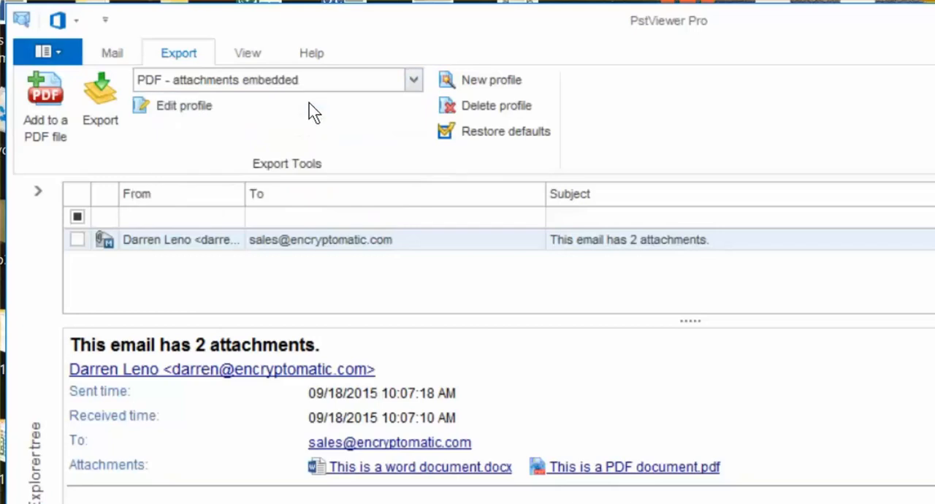
{"action": "mouse_move", "coordinate": [325, 99]}
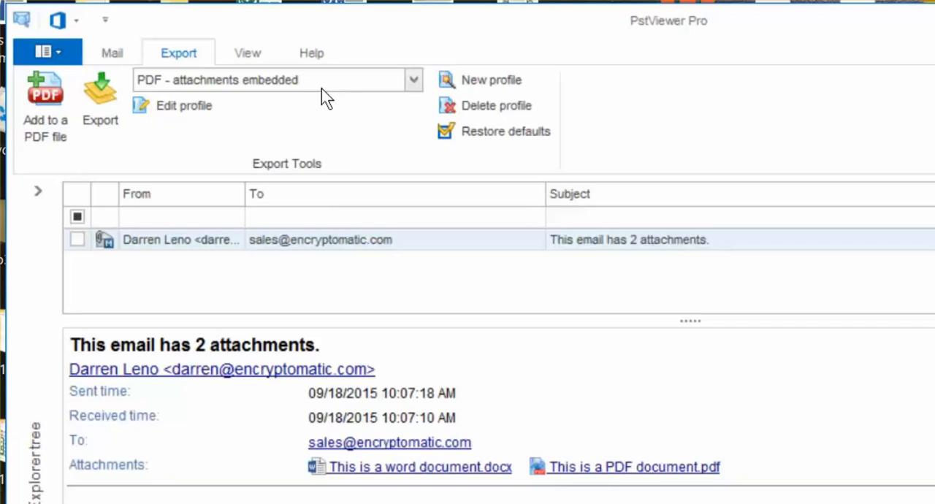
{"action": "left_click", "coordinate": [412, 80]}
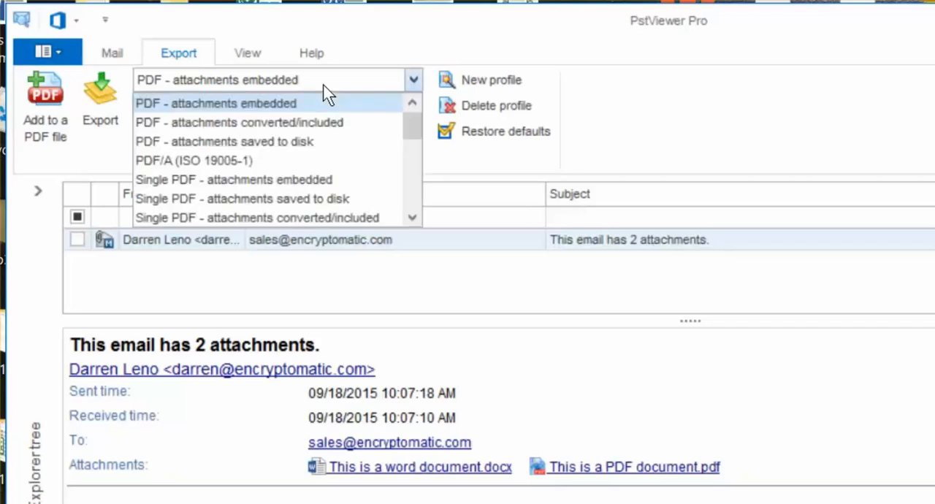
{"action": "mouse_move", "coordinate": [319, 132]}
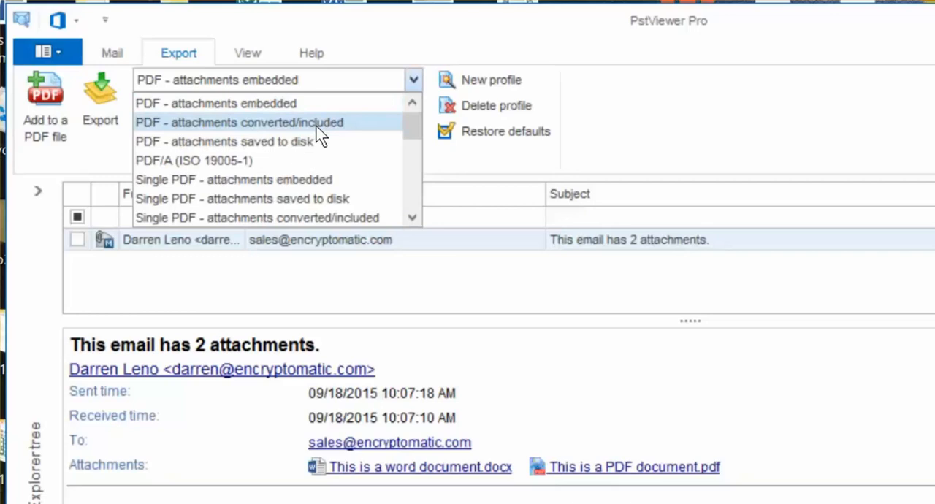
{"action": "left_click", "coordinate": [238, 123]}
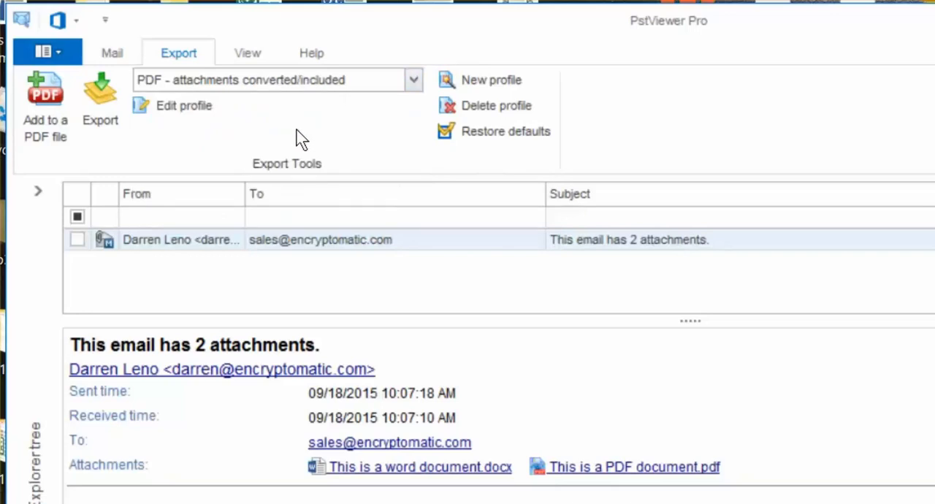
{"action": "mouse_move", "coordinate": [225, 178]}
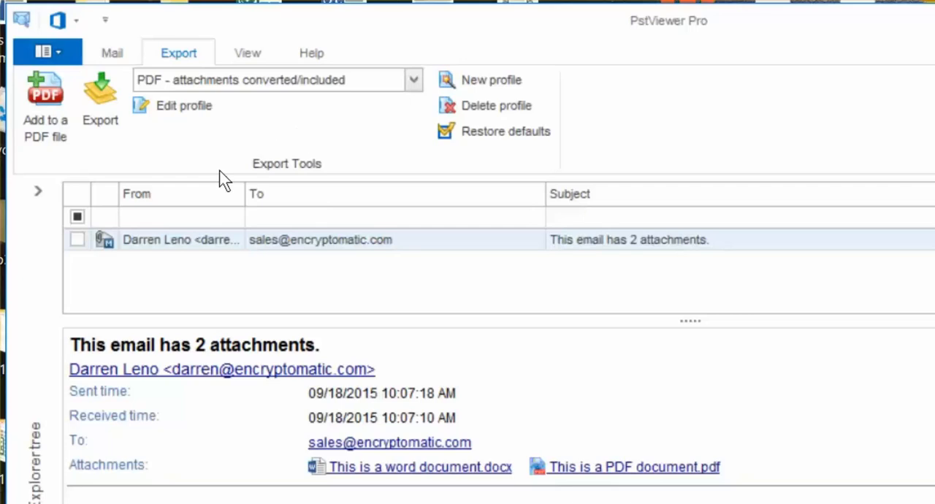
{"action": "mouse_move", "coordinate": [100, 94]}
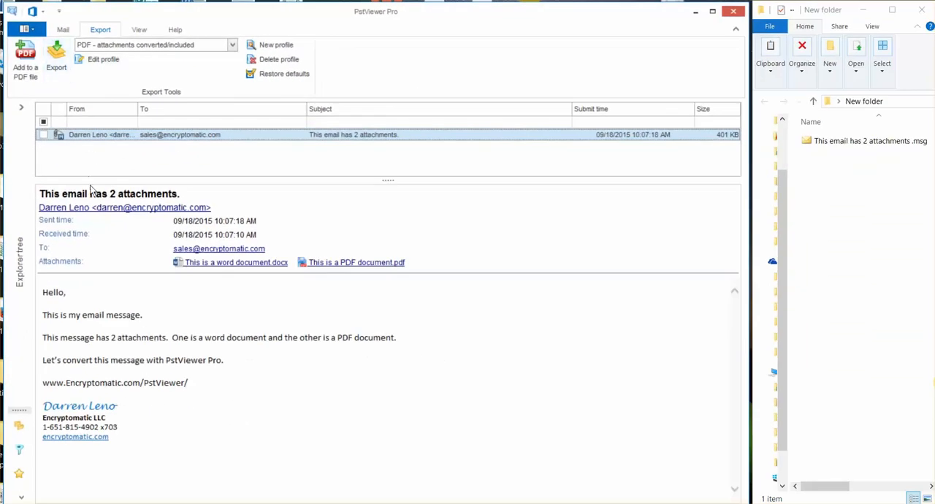
{"action": "mouse_move", "coordinate": [153, 76]}
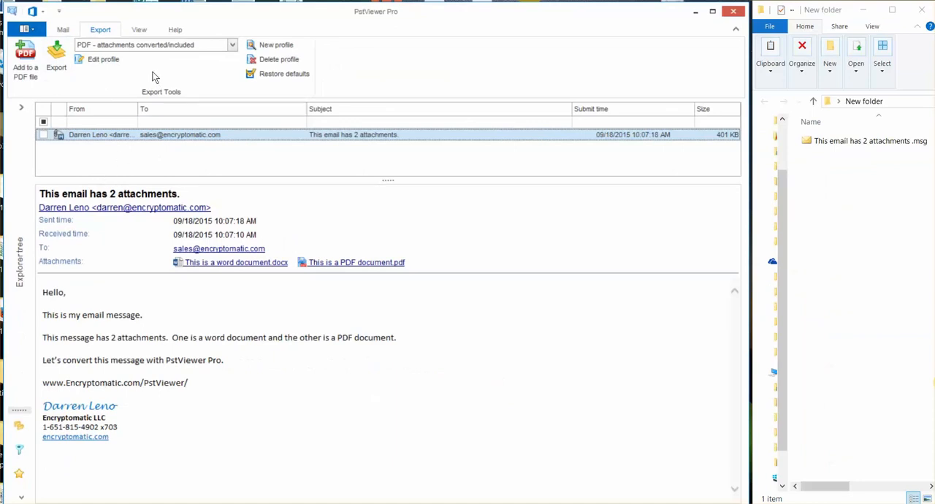
{"action": "mouse_move", "coordinate": [75, 78]}
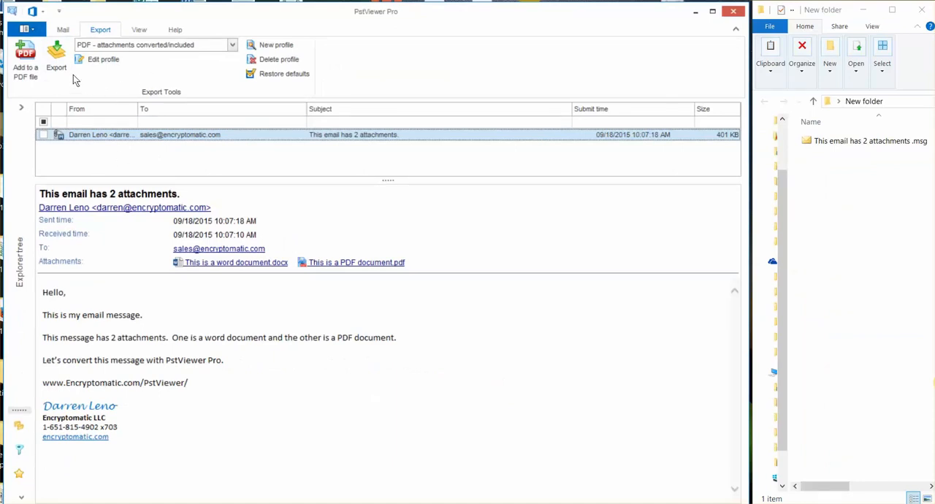
Step: Export the email to PDF, saving it into New folder
{"action": "left_click", "coordinate": [55, 58]}
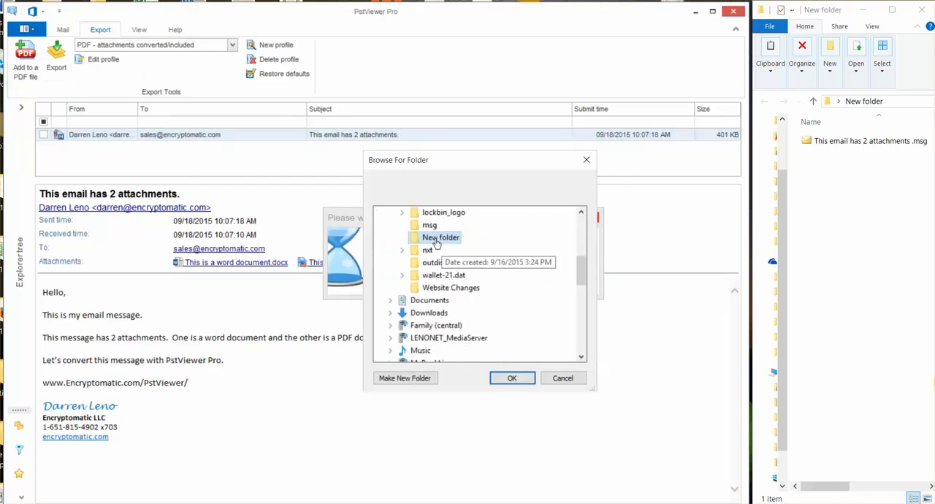
{"action": "mouse_move", "coordinate": [509, 377]}
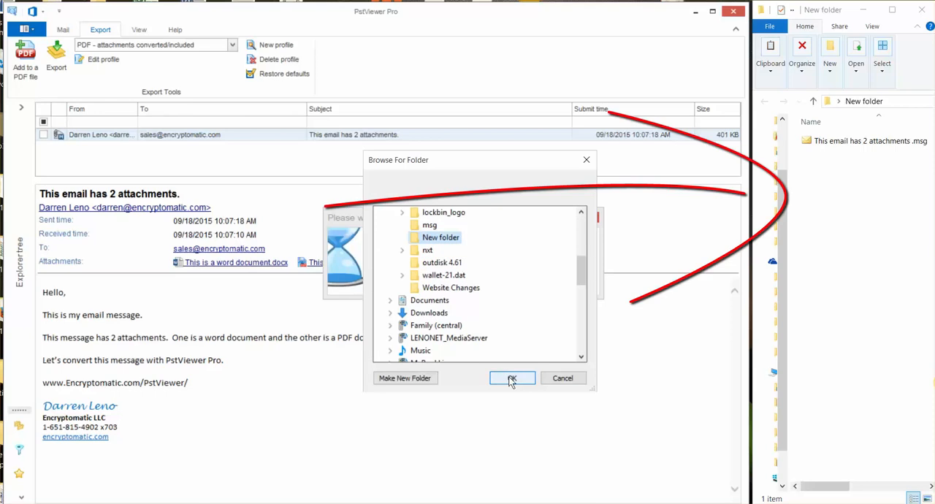
{"action": "left_click", "coordinate": [511, 377]}
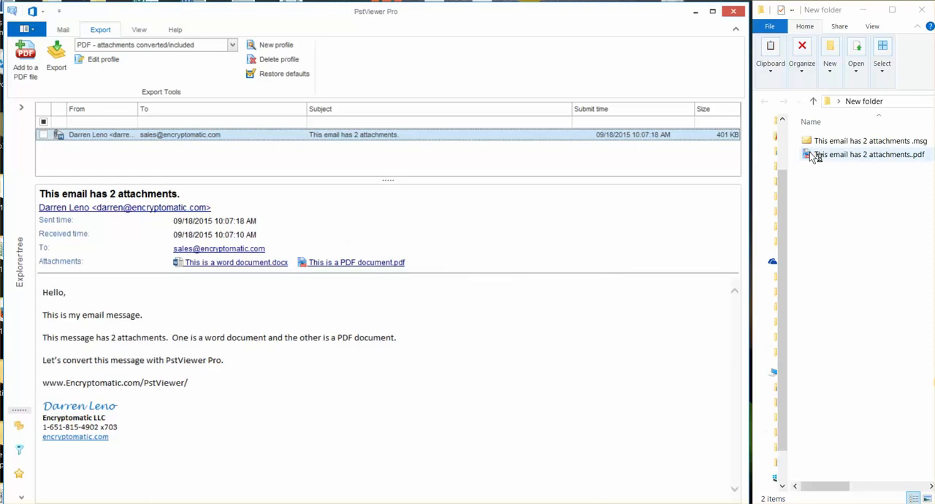
{"action": "mouse_move", "coordinate": [813, 161]}
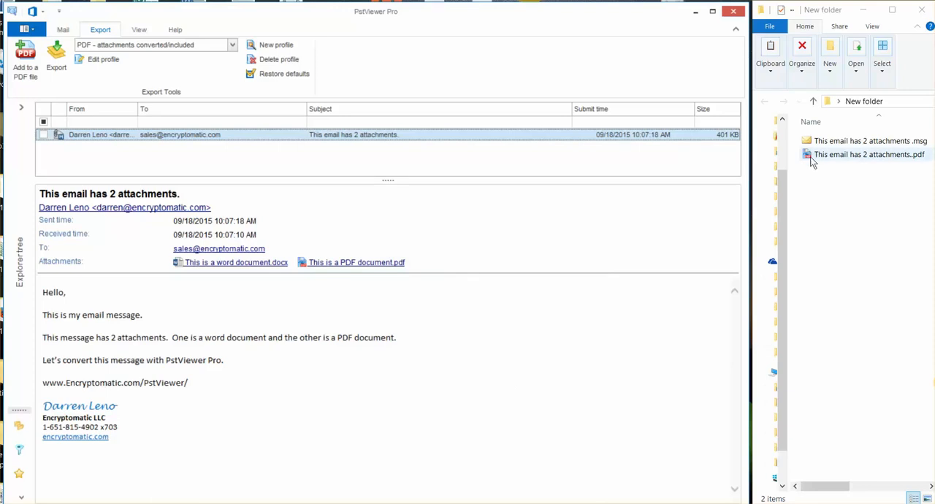
Step: View the exported PDF: the email page, then the converted Word and PDF attachment pages
{"action": "left_click", "coordinate": [868, 155]}
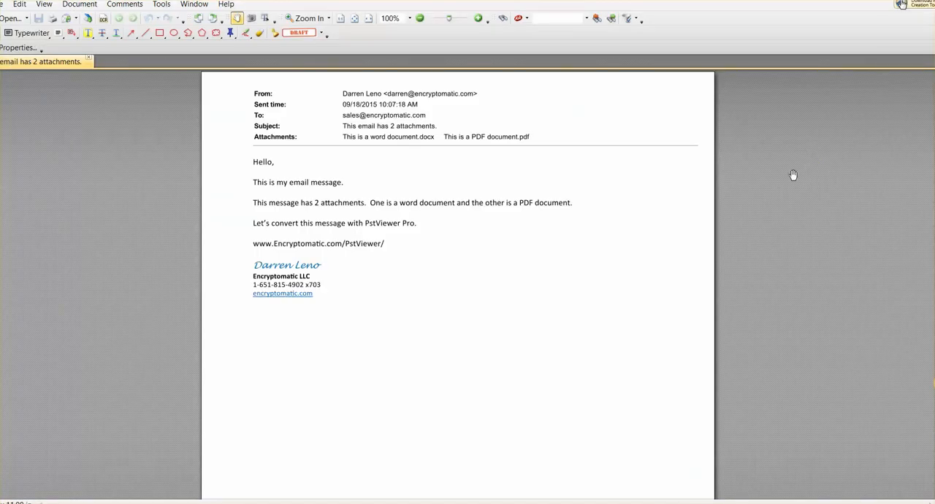
{"action": "mouse_move", "coordinate": [794, 176]}
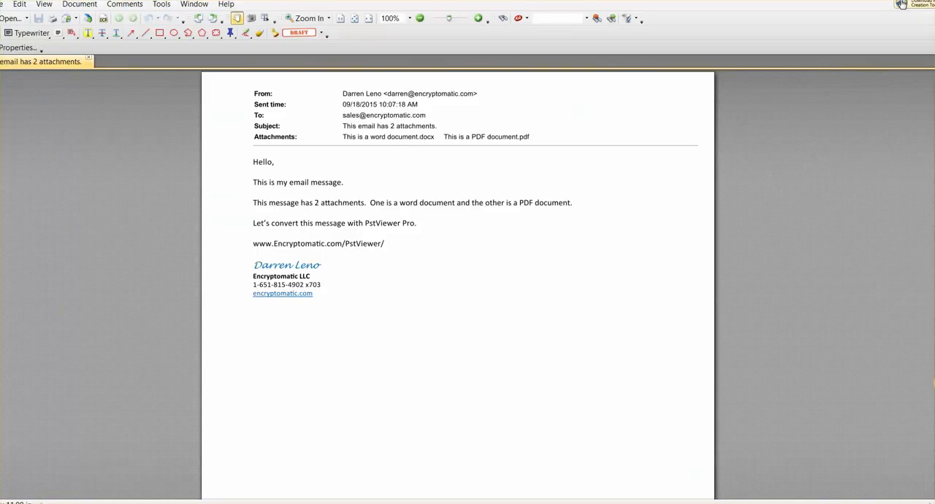
{"action": "mouse_move", "coordinate": [924, 108]}
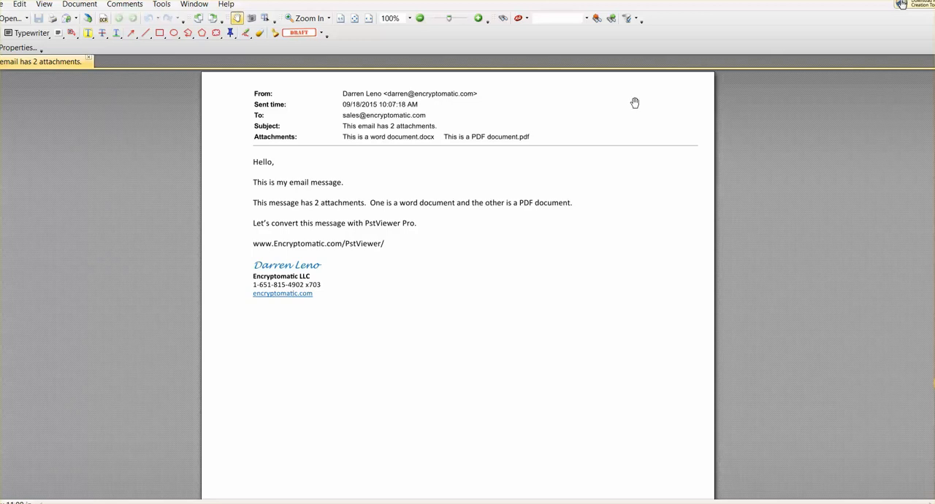
{"action": "mouse_move", "coordinate": [459, 100]}
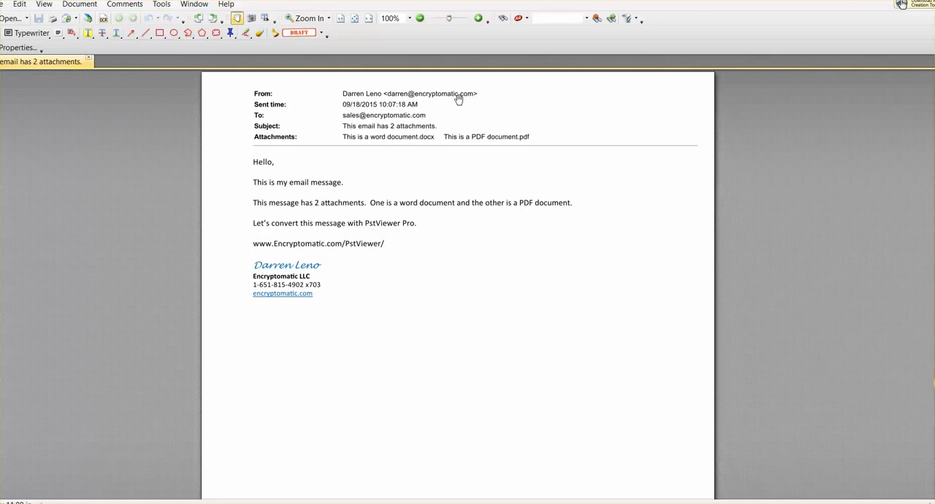
{"action": "mouse_move", "coordinate": [289, 138]}
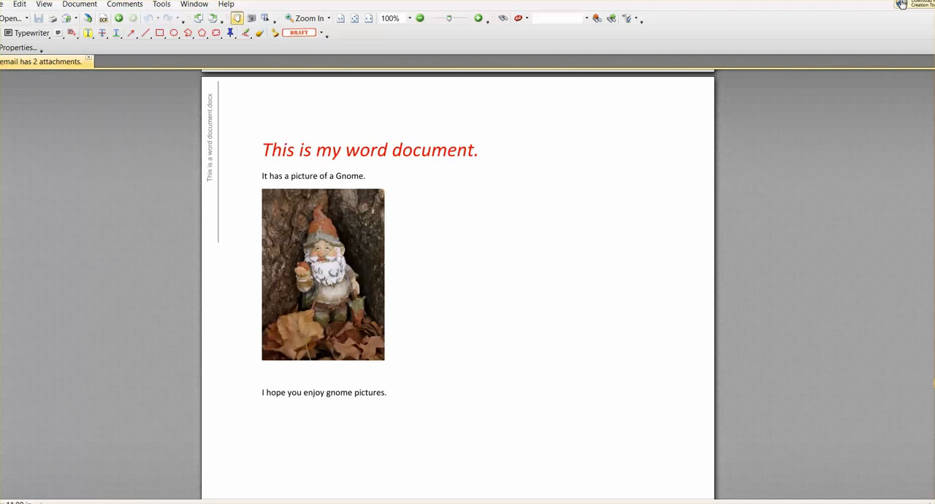
{"action": "scroll", "scroll_direction": "down", "scroll_amount": 3}
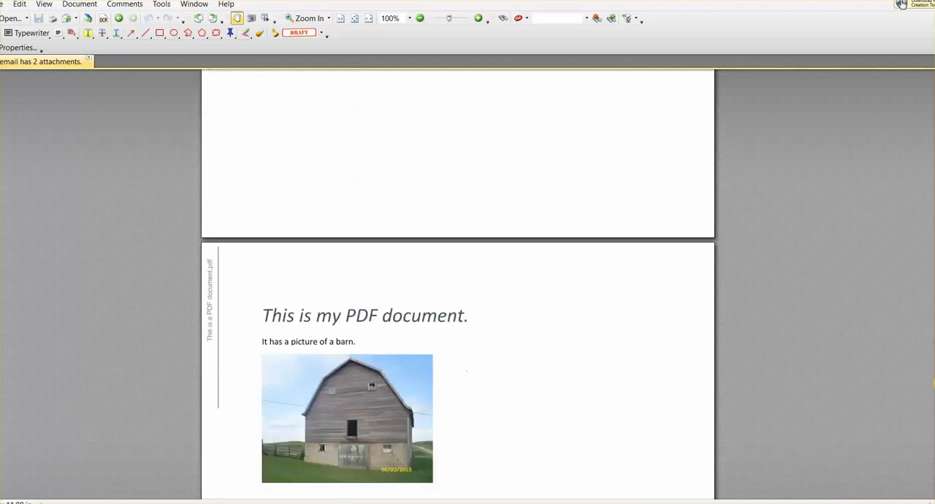
{"action": "scroll", "scroll_direction": "down", "scroll_amount": 3}
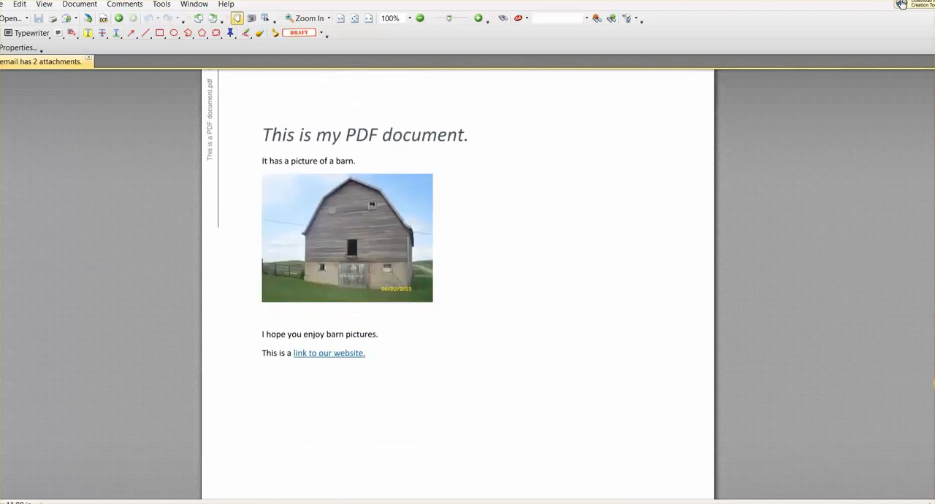
{"action": "scroll", "scroll_direction": "down", "scroll_amount": 3}
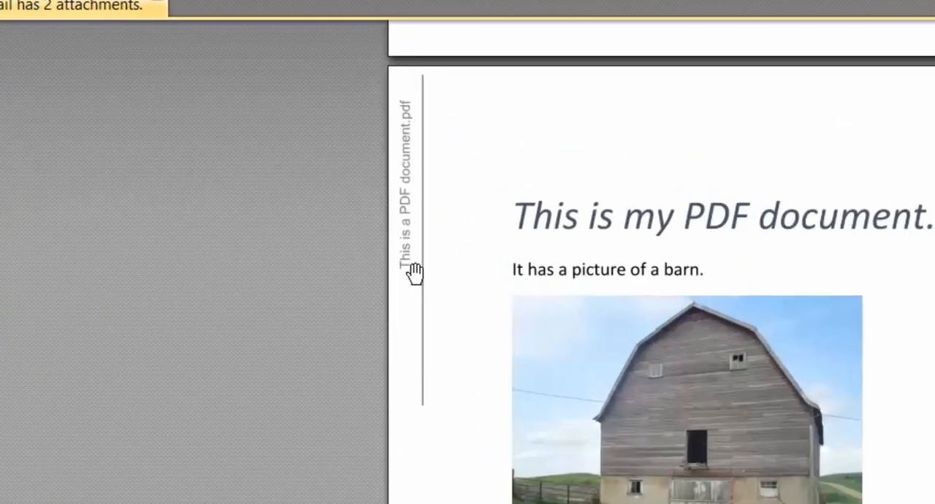
{"action": "mouse_move", "coordinate": [427, 109]}
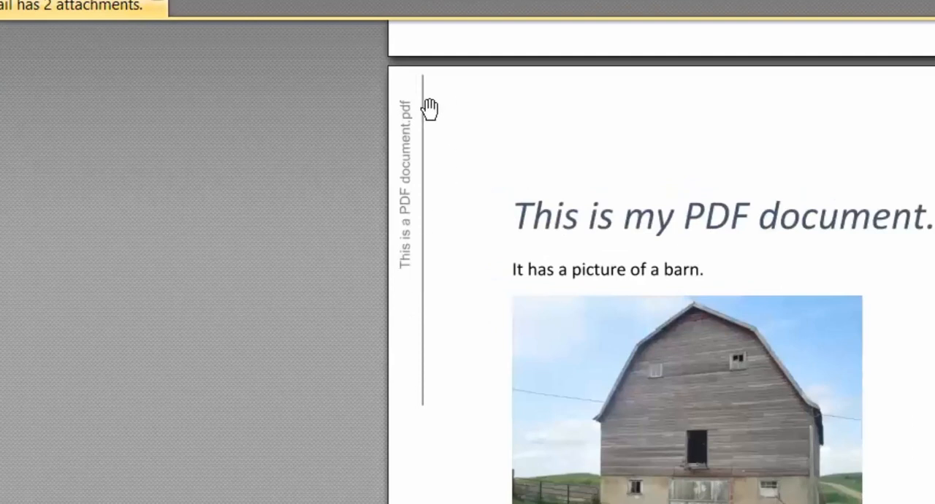
{"action": "mouse_move", "coordinate": [438, 126]}
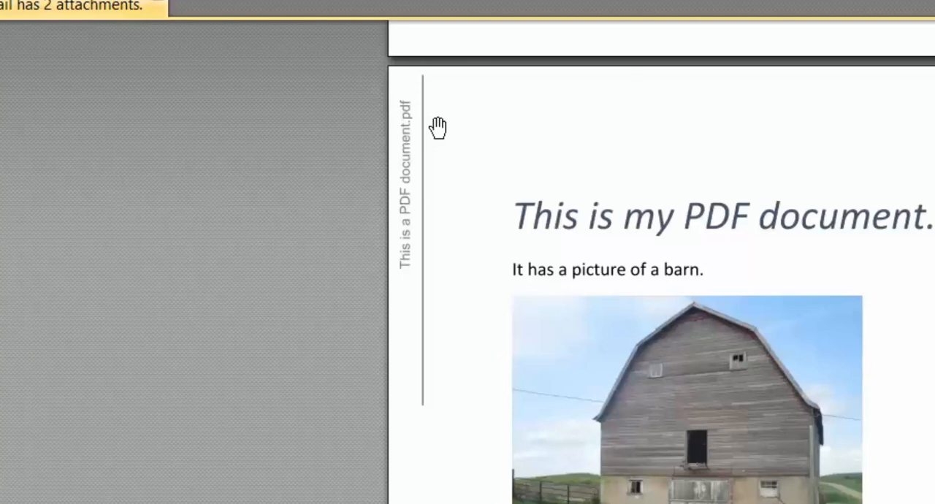
{"action": "mouse_move", "coordinate": [419, 206]}
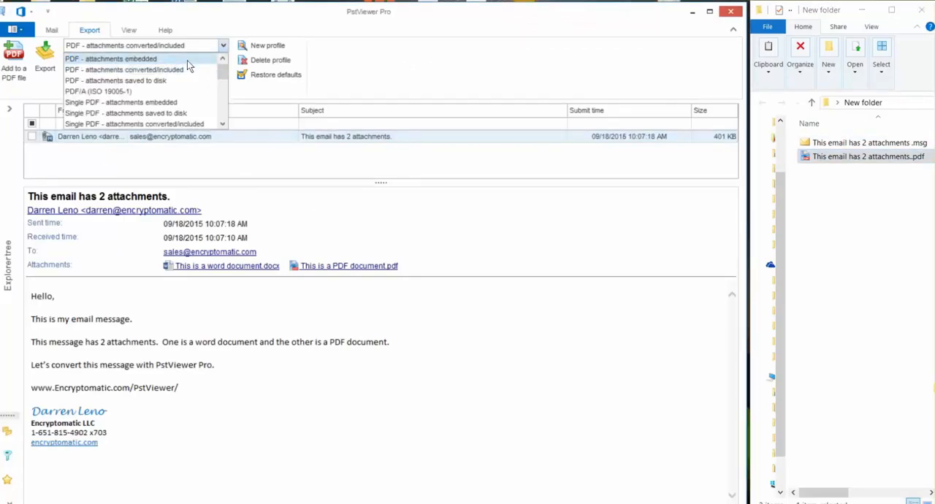
Step: Export with 'PDF - attachments embedded' into New folder and select the new _0001 PDF
{"action": "left_click", "coordinate": [111, 58]}
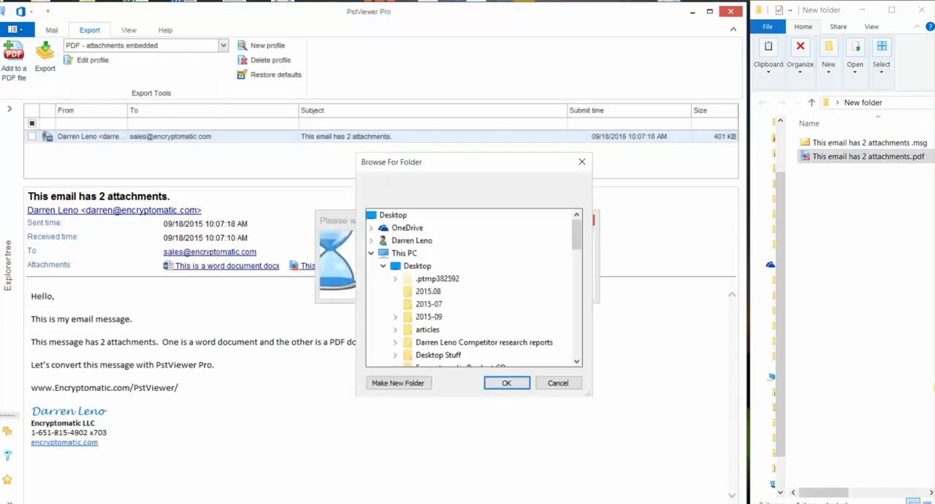
{"action": "left_click", "coordinate": [505, 383]}
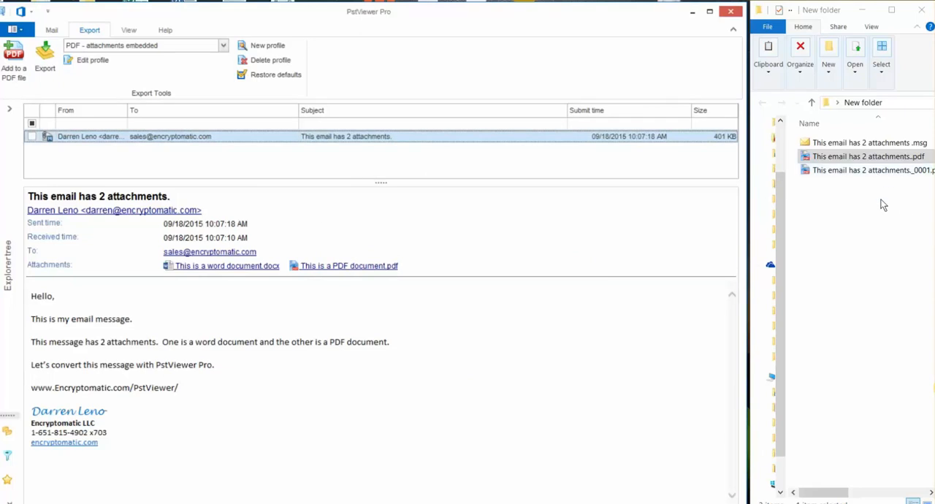
{"action": "left_click", "coordinate": [868, 156]}
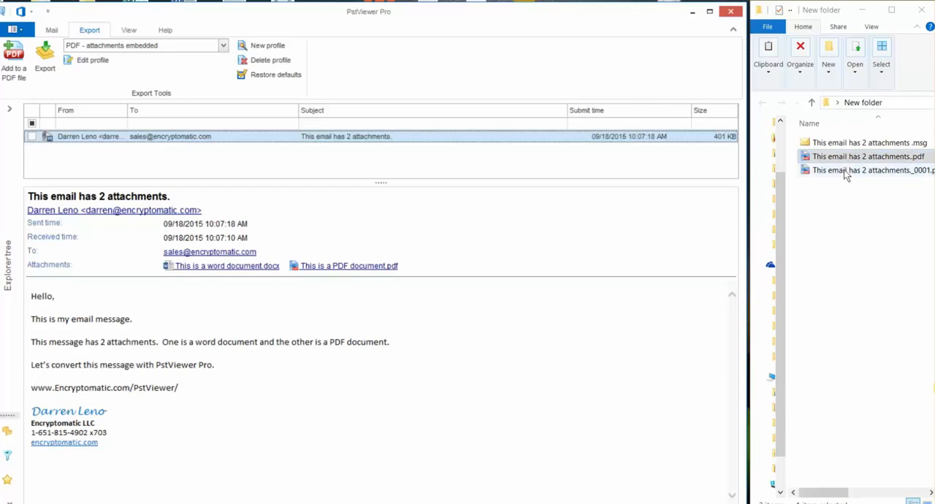
{"action": "left_click", "coordinate": [869, 169]}
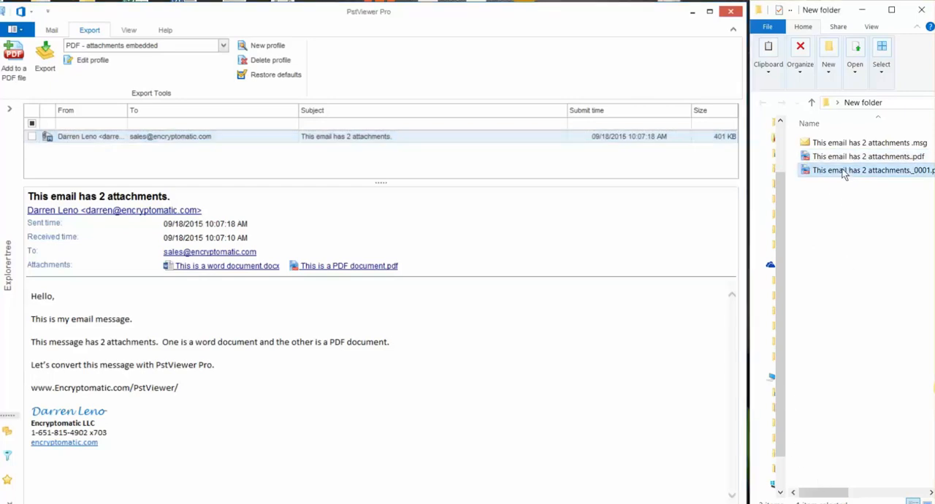
{"action": "mouse_move", "coordinate": [869, 169]}
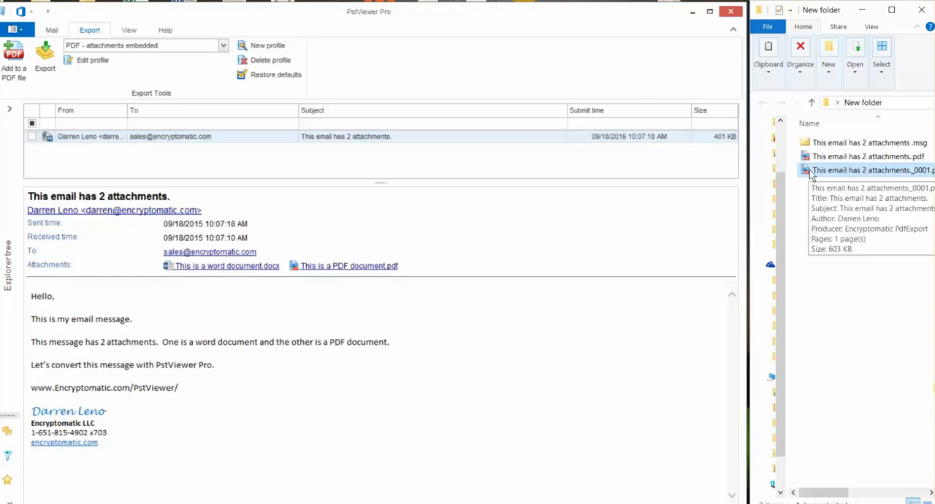
Step: View 'This email has 2 attachments_0001.pdf' showing the email page alone
{"action": "double_click", "coordinate": [874, 169]}
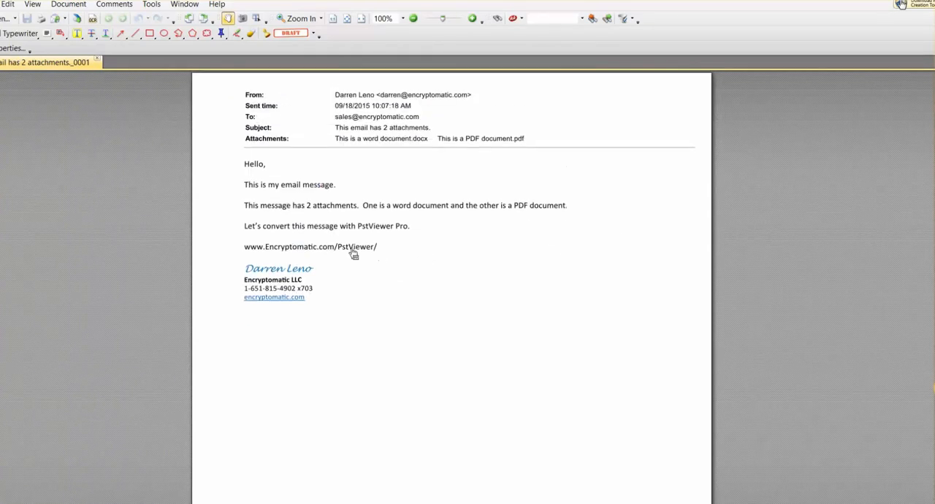
{"action": "scroll", "scroll_direction": "down", "scroll_amount": 3}
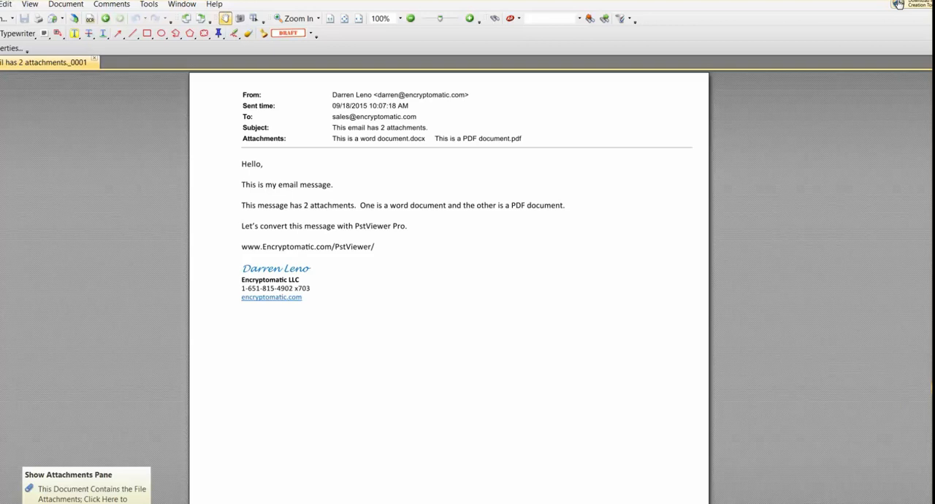
Step: Show the Attachments pane listing the two files embedded in the PDF
{"action": "left_click", "coordinate": [85, 485]}
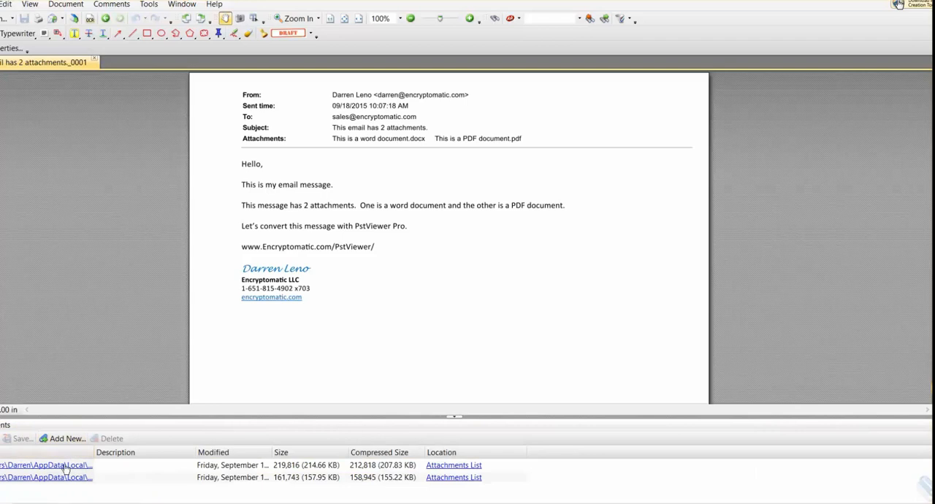
{"action": "mouse_move", "coordinate": [421, 473]}
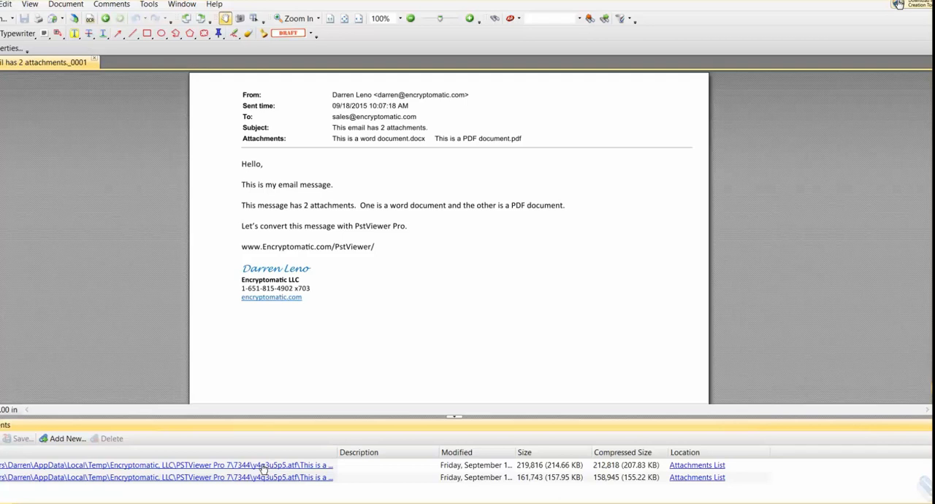
{"action": "mouse_move", "coordinate": [120, 356]}
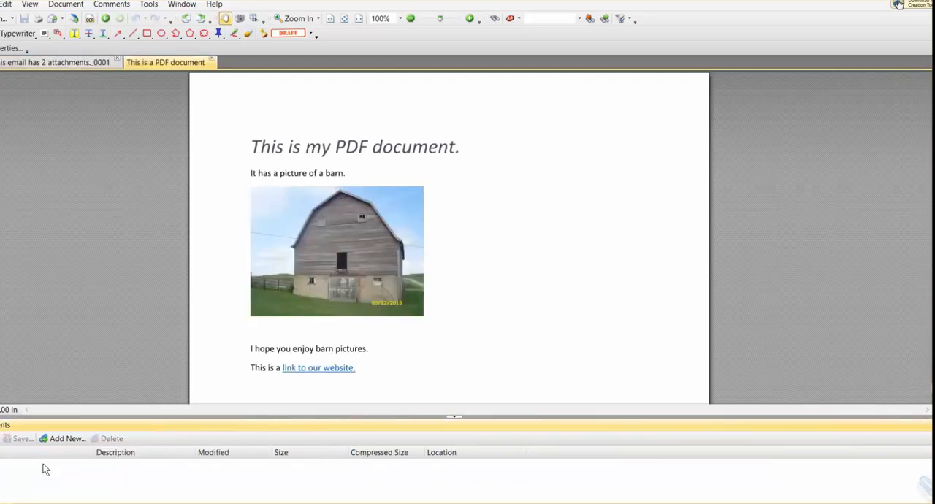
{"action": "mouse_move", "coordinate": [12, 491]}
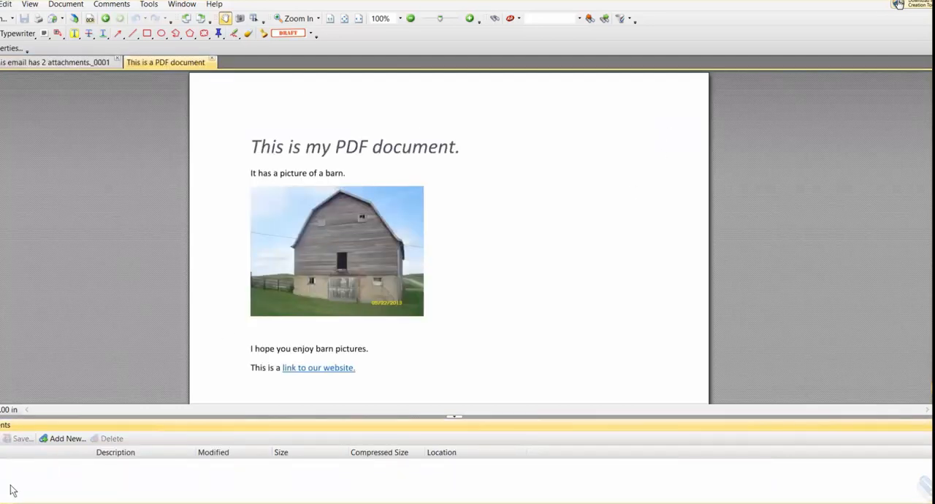
{"action": "mouse_move", "coordinate": [18, 477]}
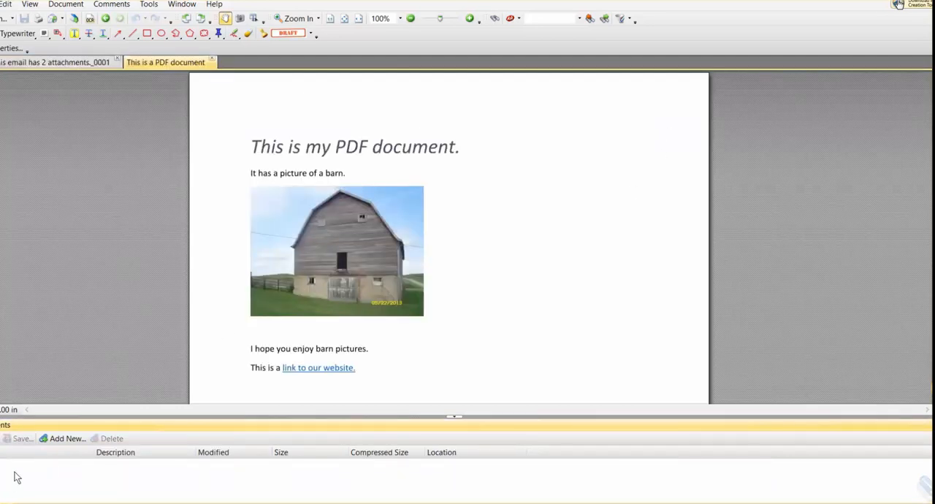